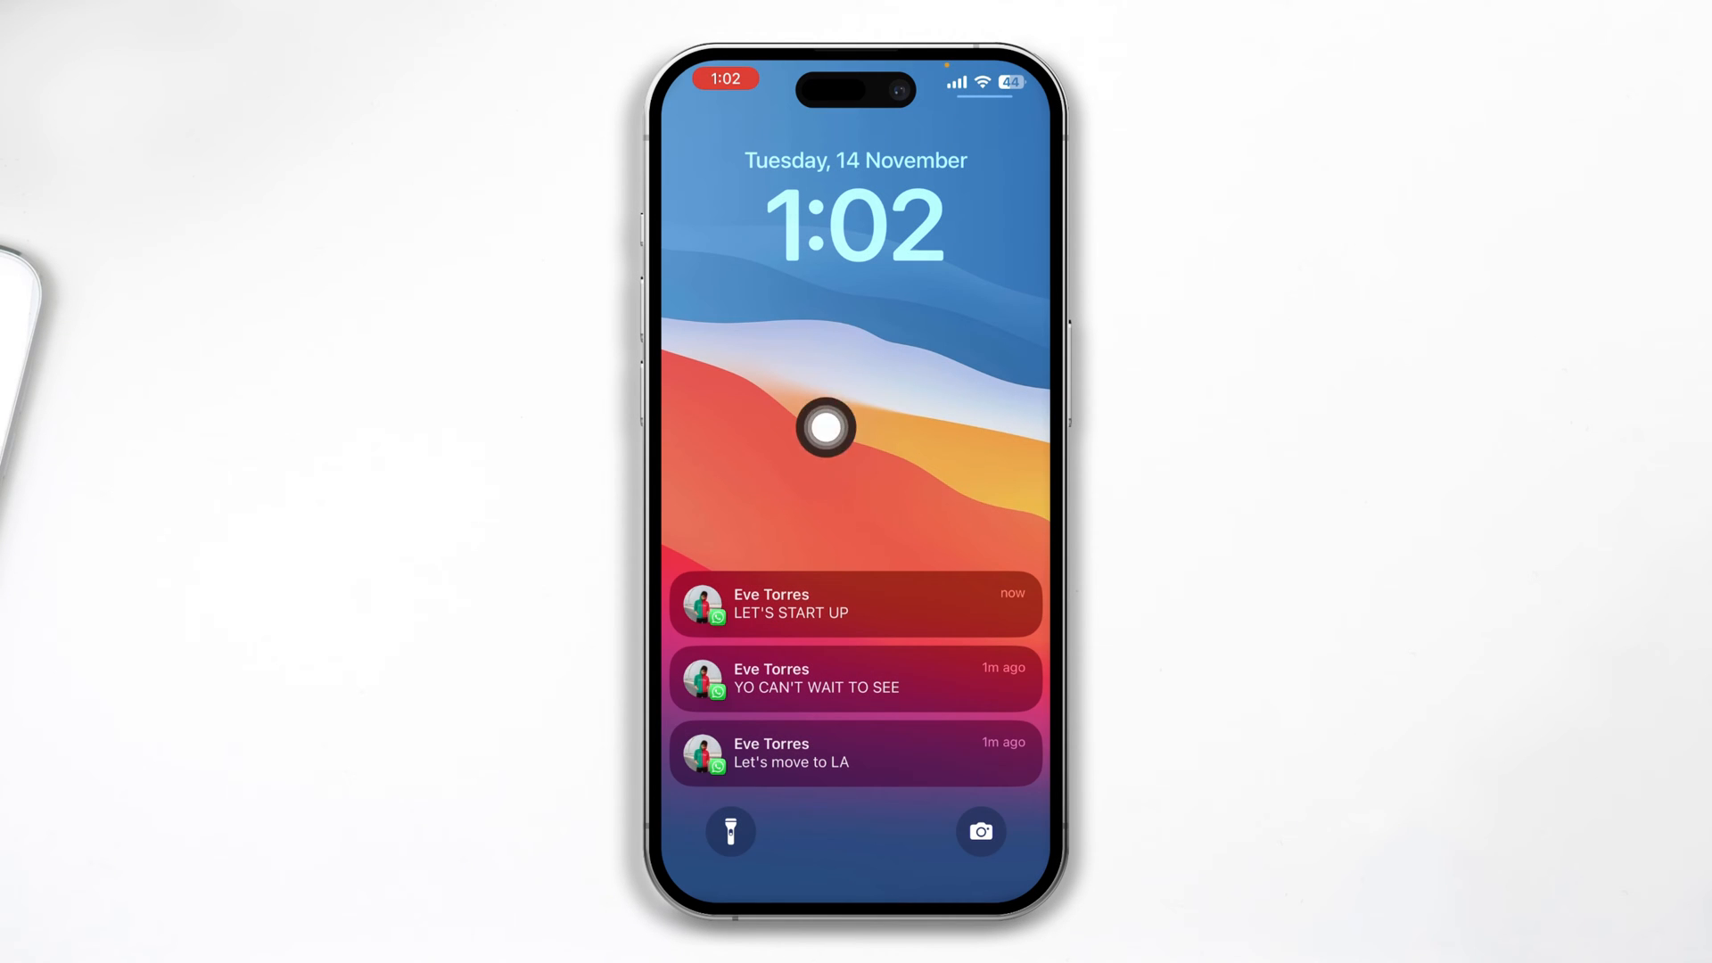
pyautogui.moveTo(933, 441)
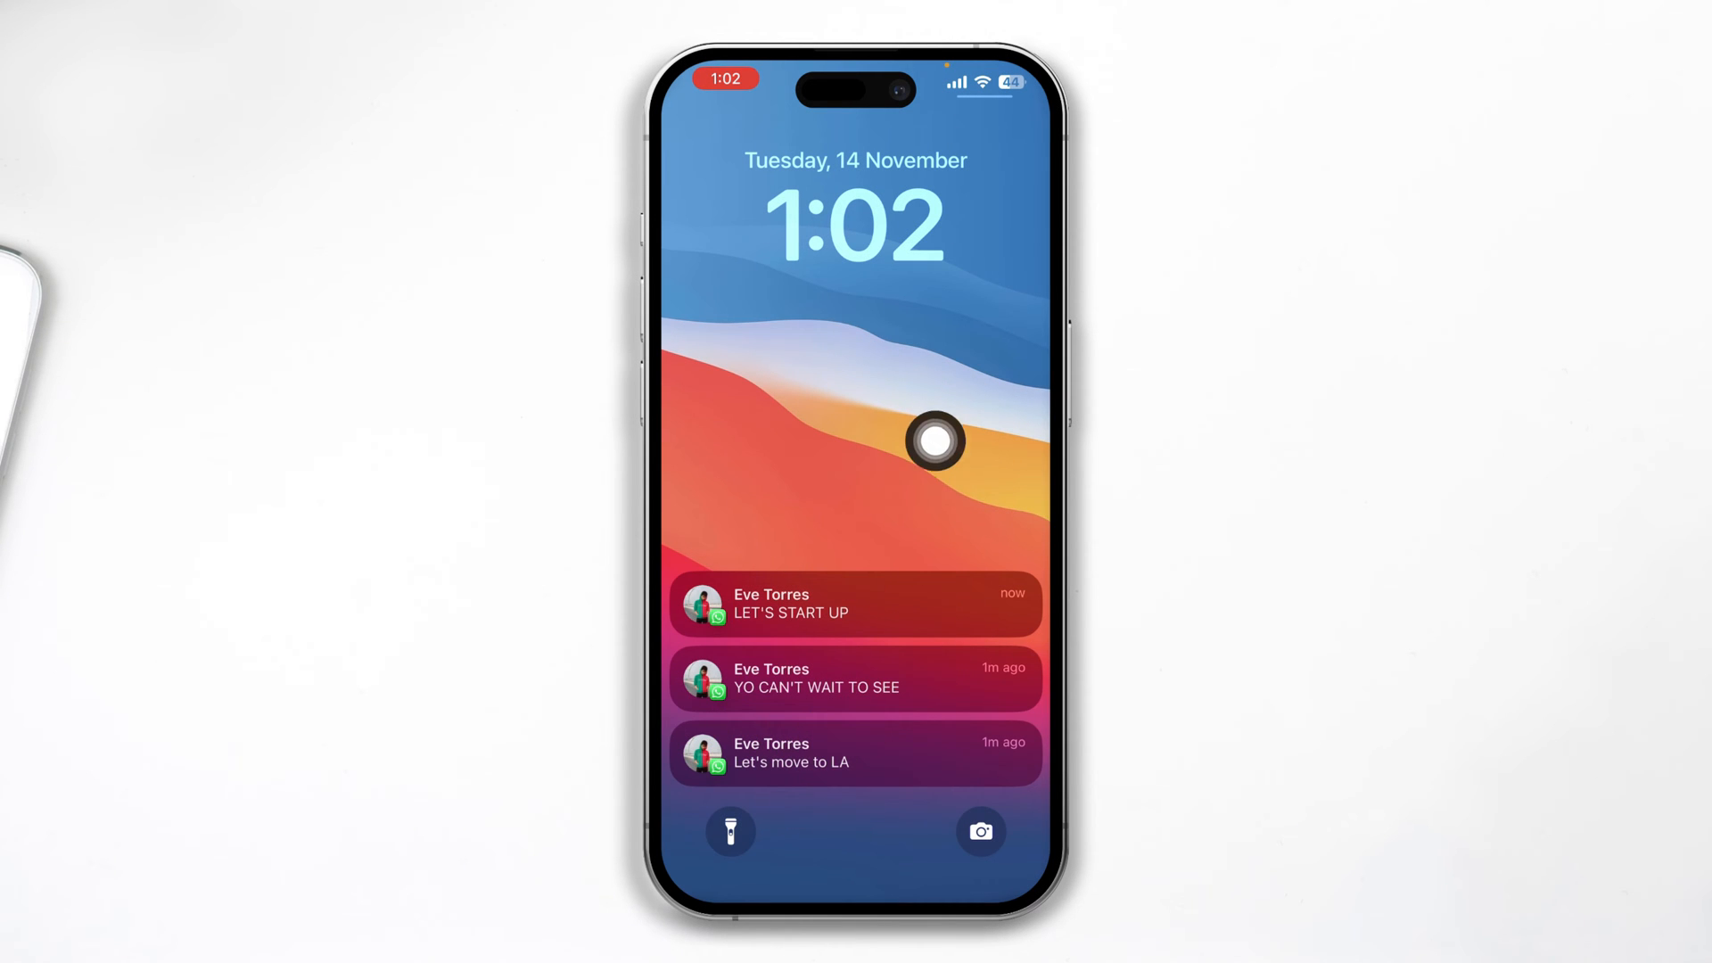
pyautogui.moveTo(1013, 436)
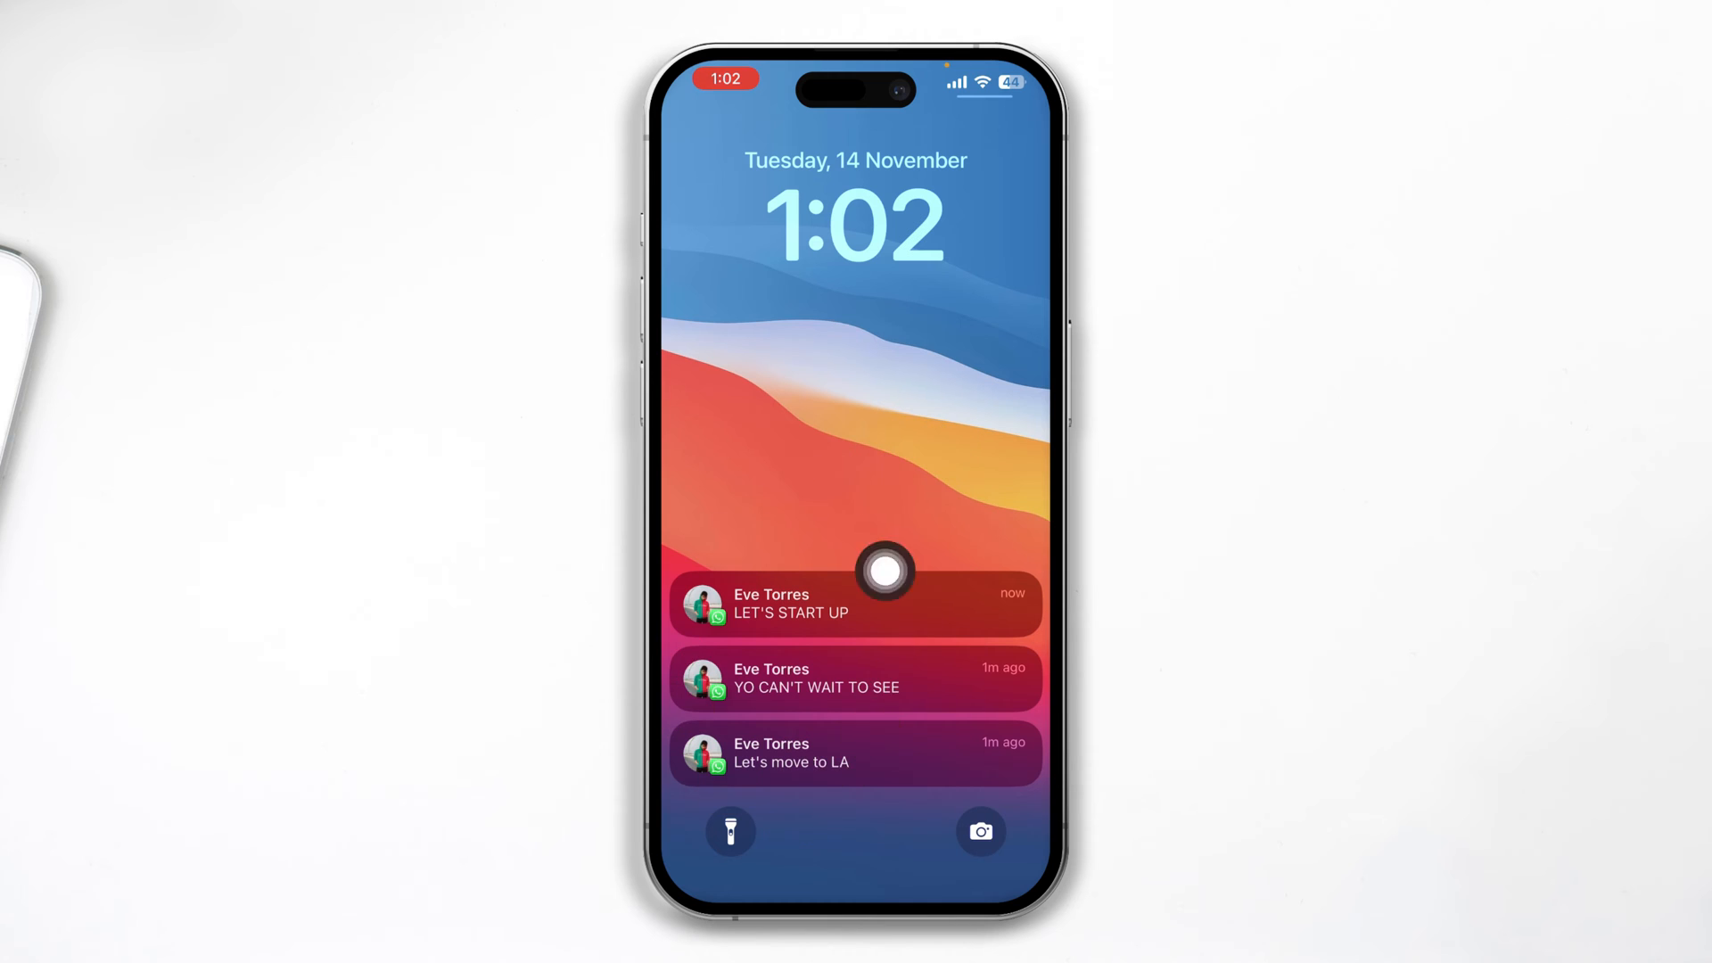
pyautogui.moveTo(1013, 416)
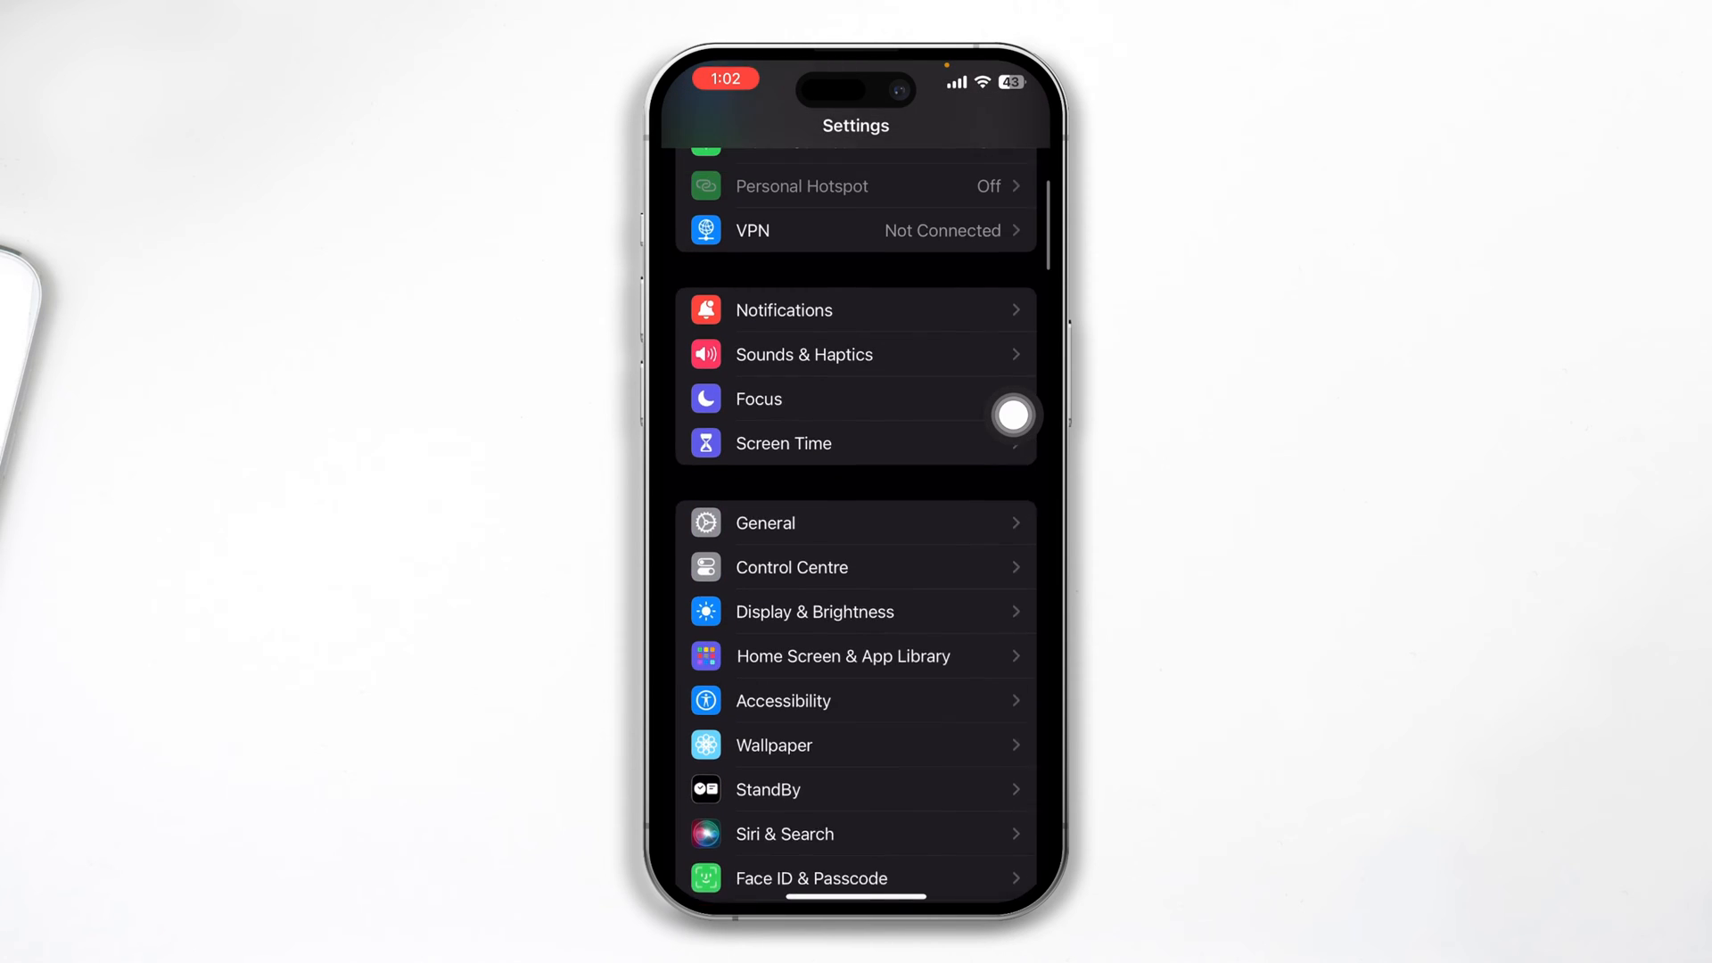
# Reach the Notifications settings where Show Previews is set to Never.
pyautogui.scroll(3)
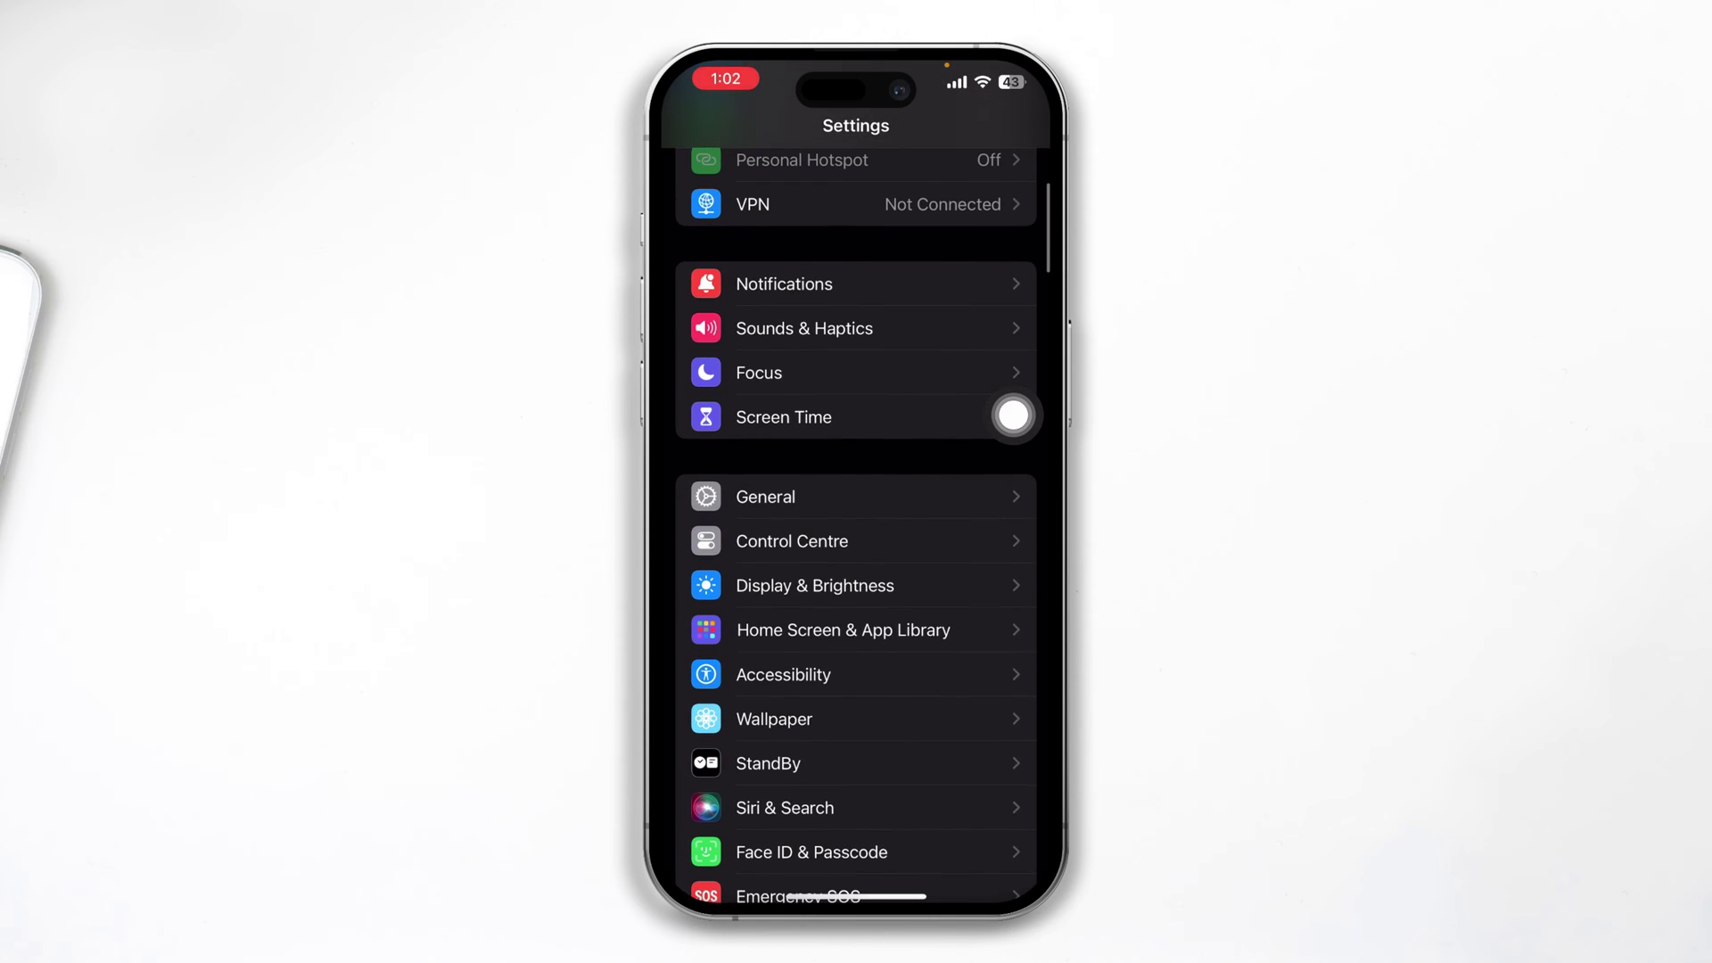
pyautogui.click(783, 283)
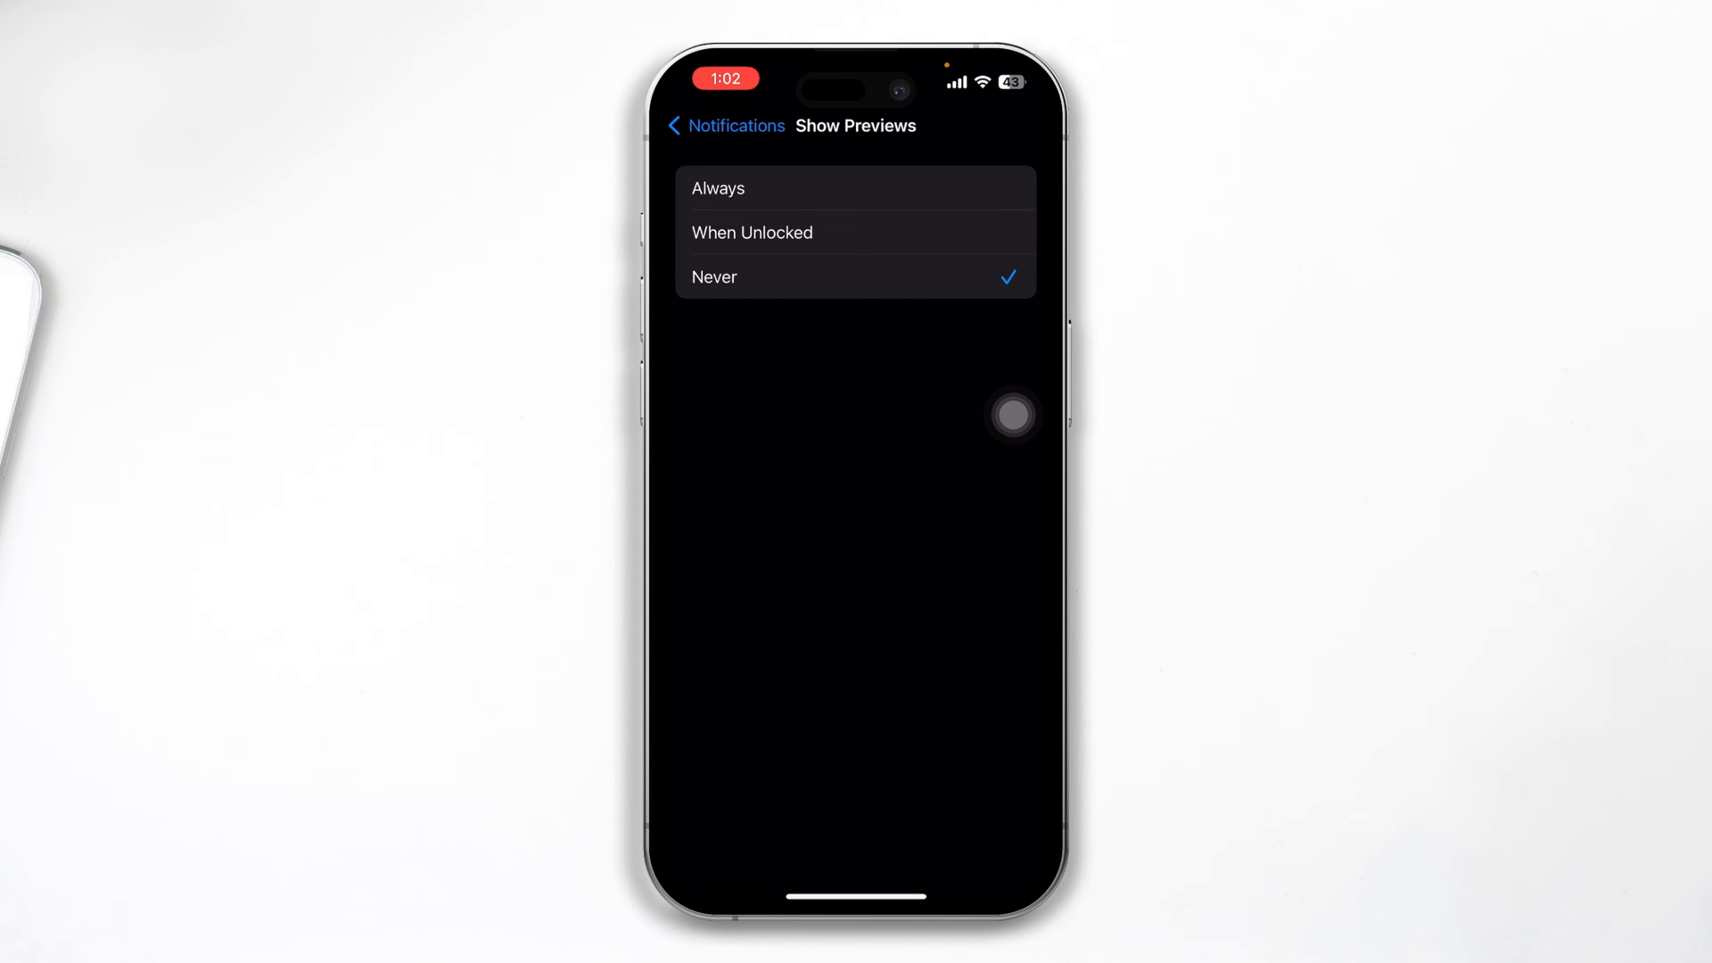
# Back on the Notifications page, scroll the per-app list down to WhatsApp.
pyautogui.click(724, 125)
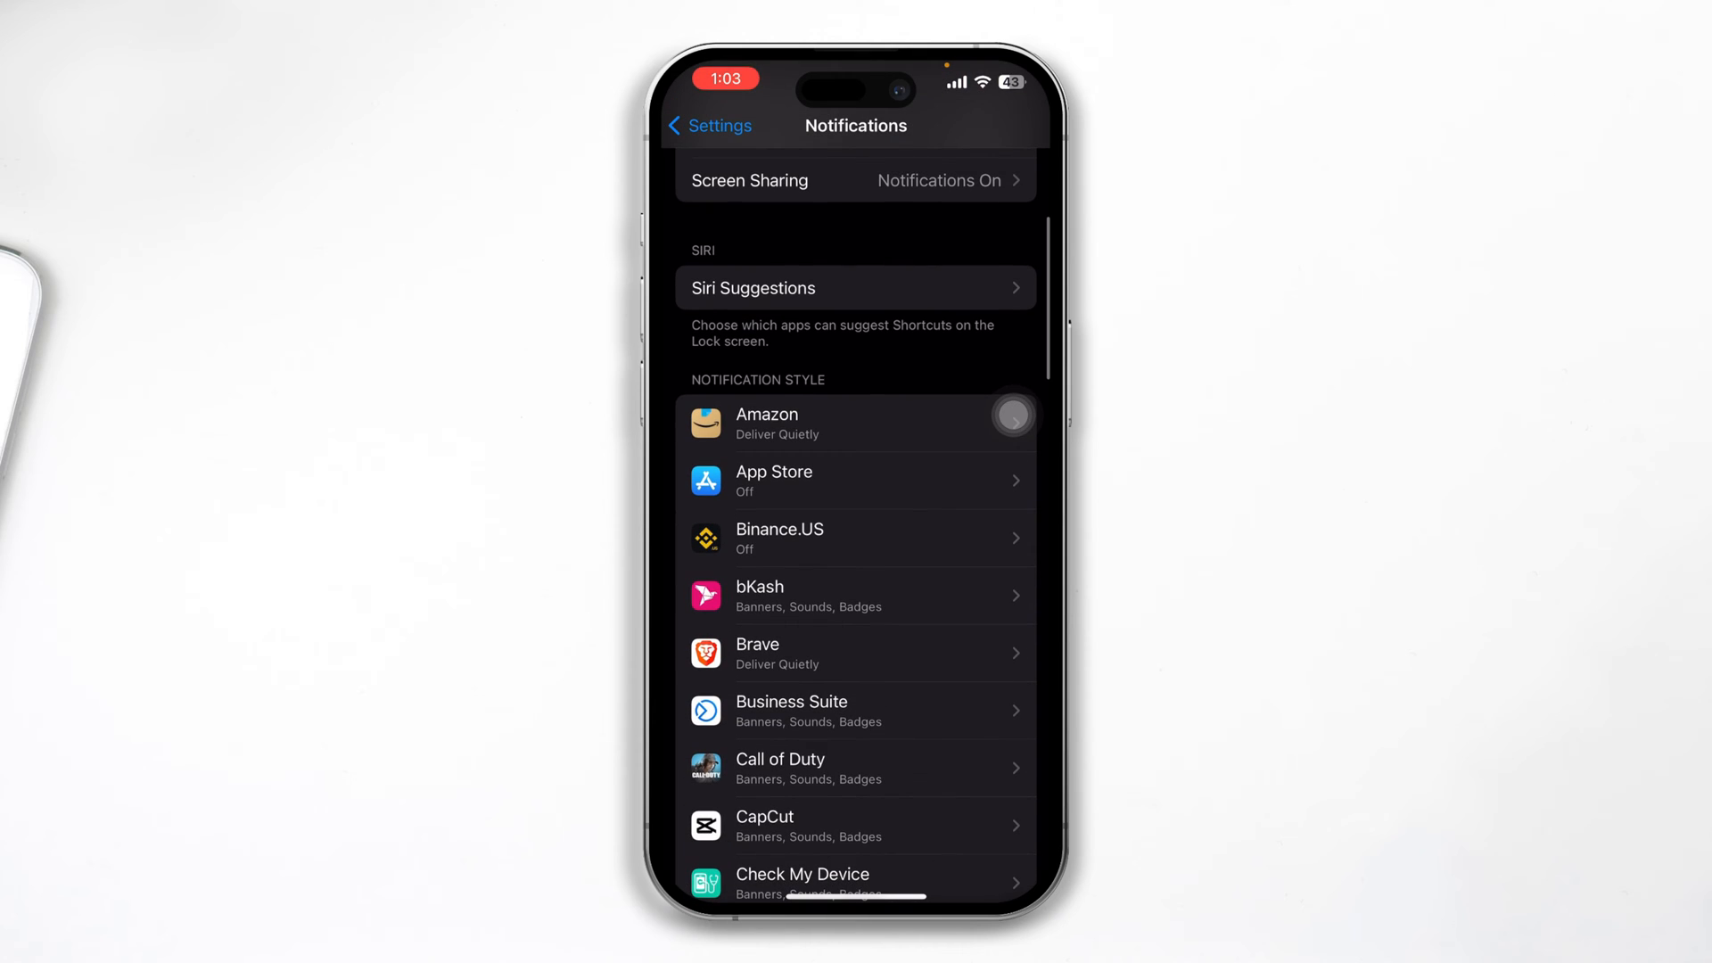
pyautogui.scroll(3)
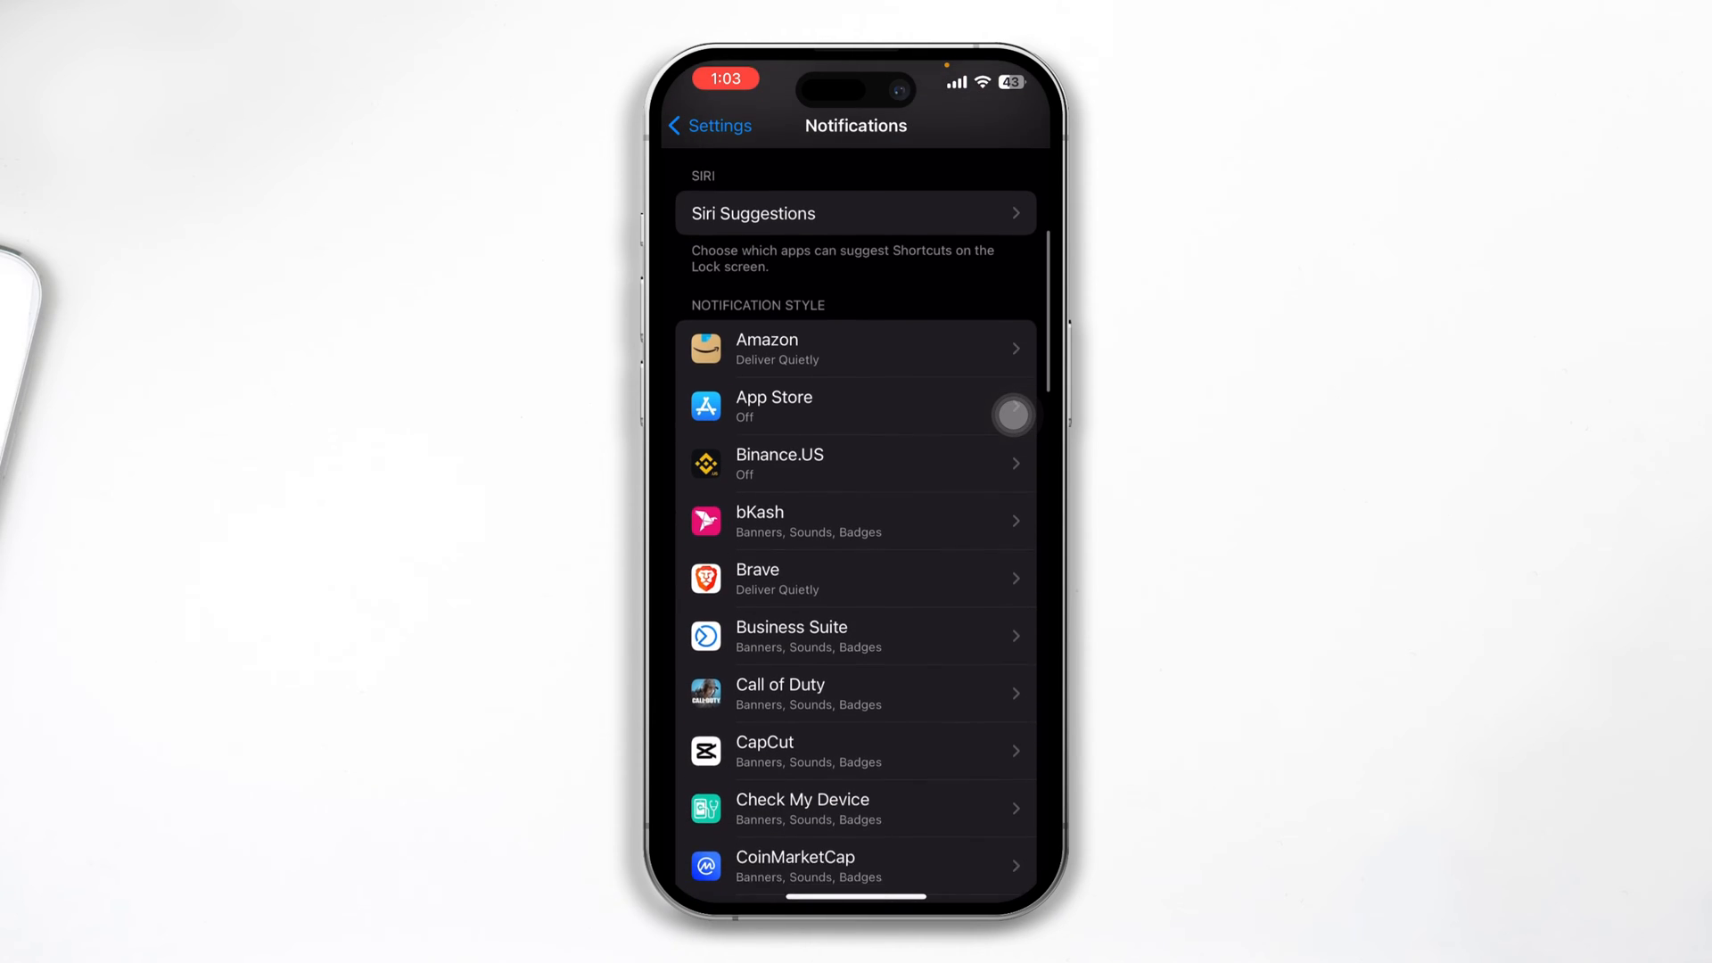
pyautogui.scroll(-3)
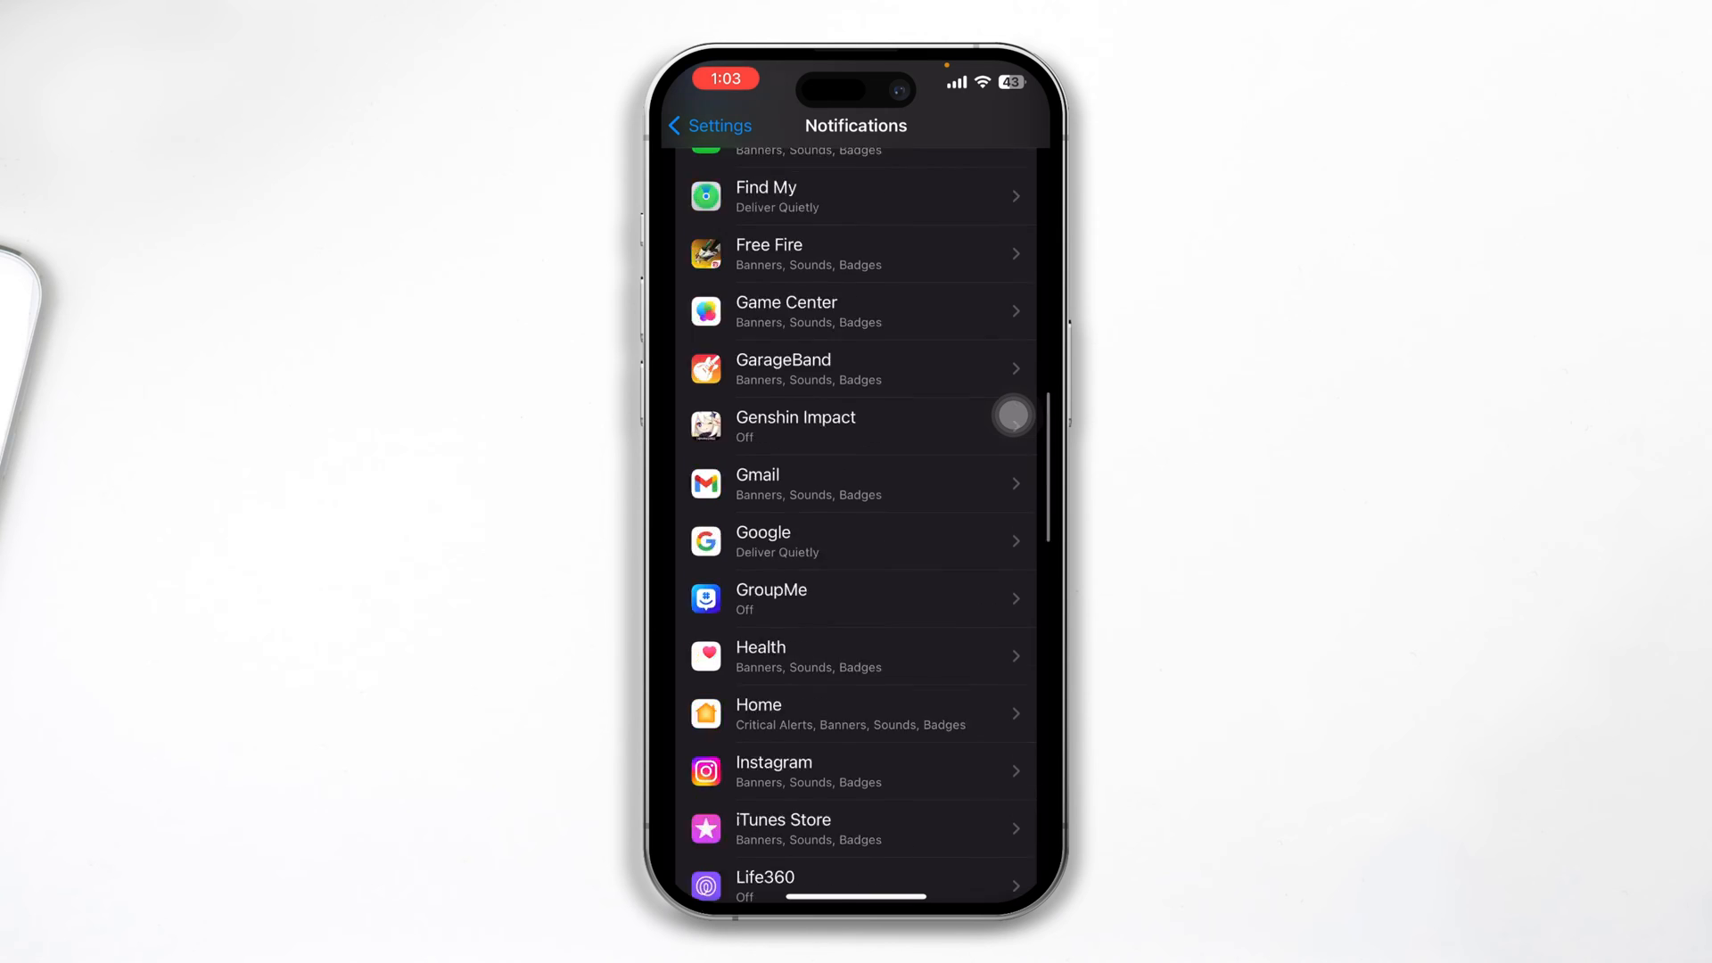
pyautogui.scroll(3)
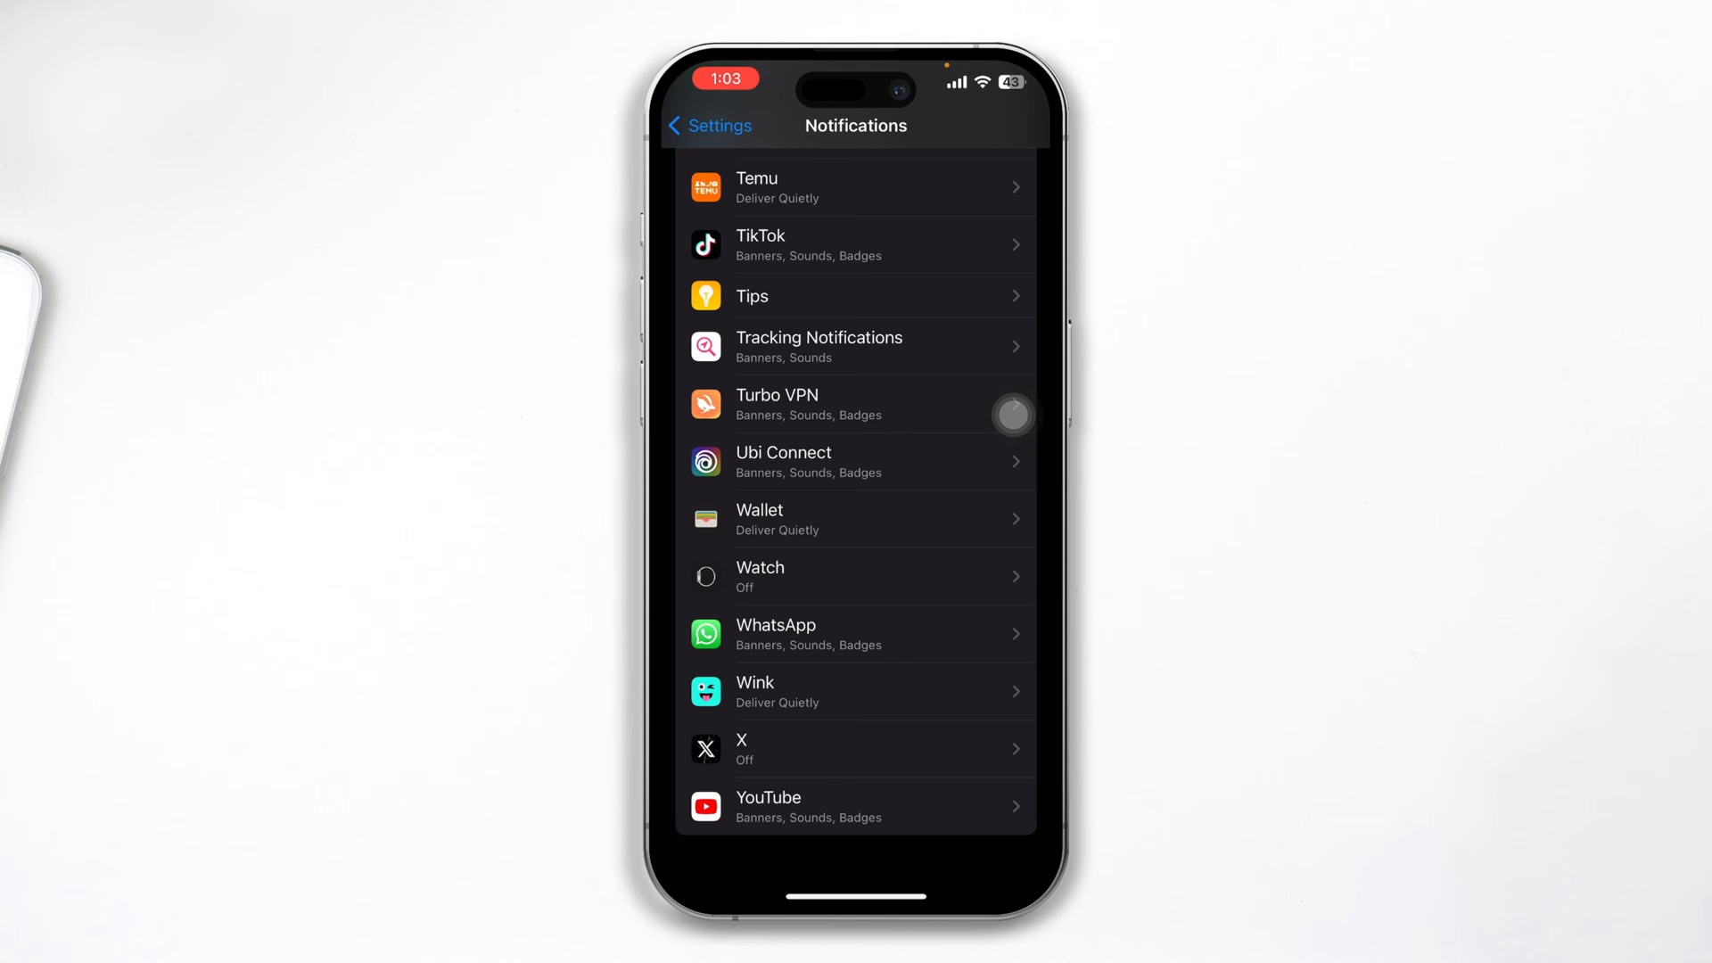
# Open WhatsApp's notification settings and review its Lock Screen Appearance options.
pyautogui.click(855, 635)
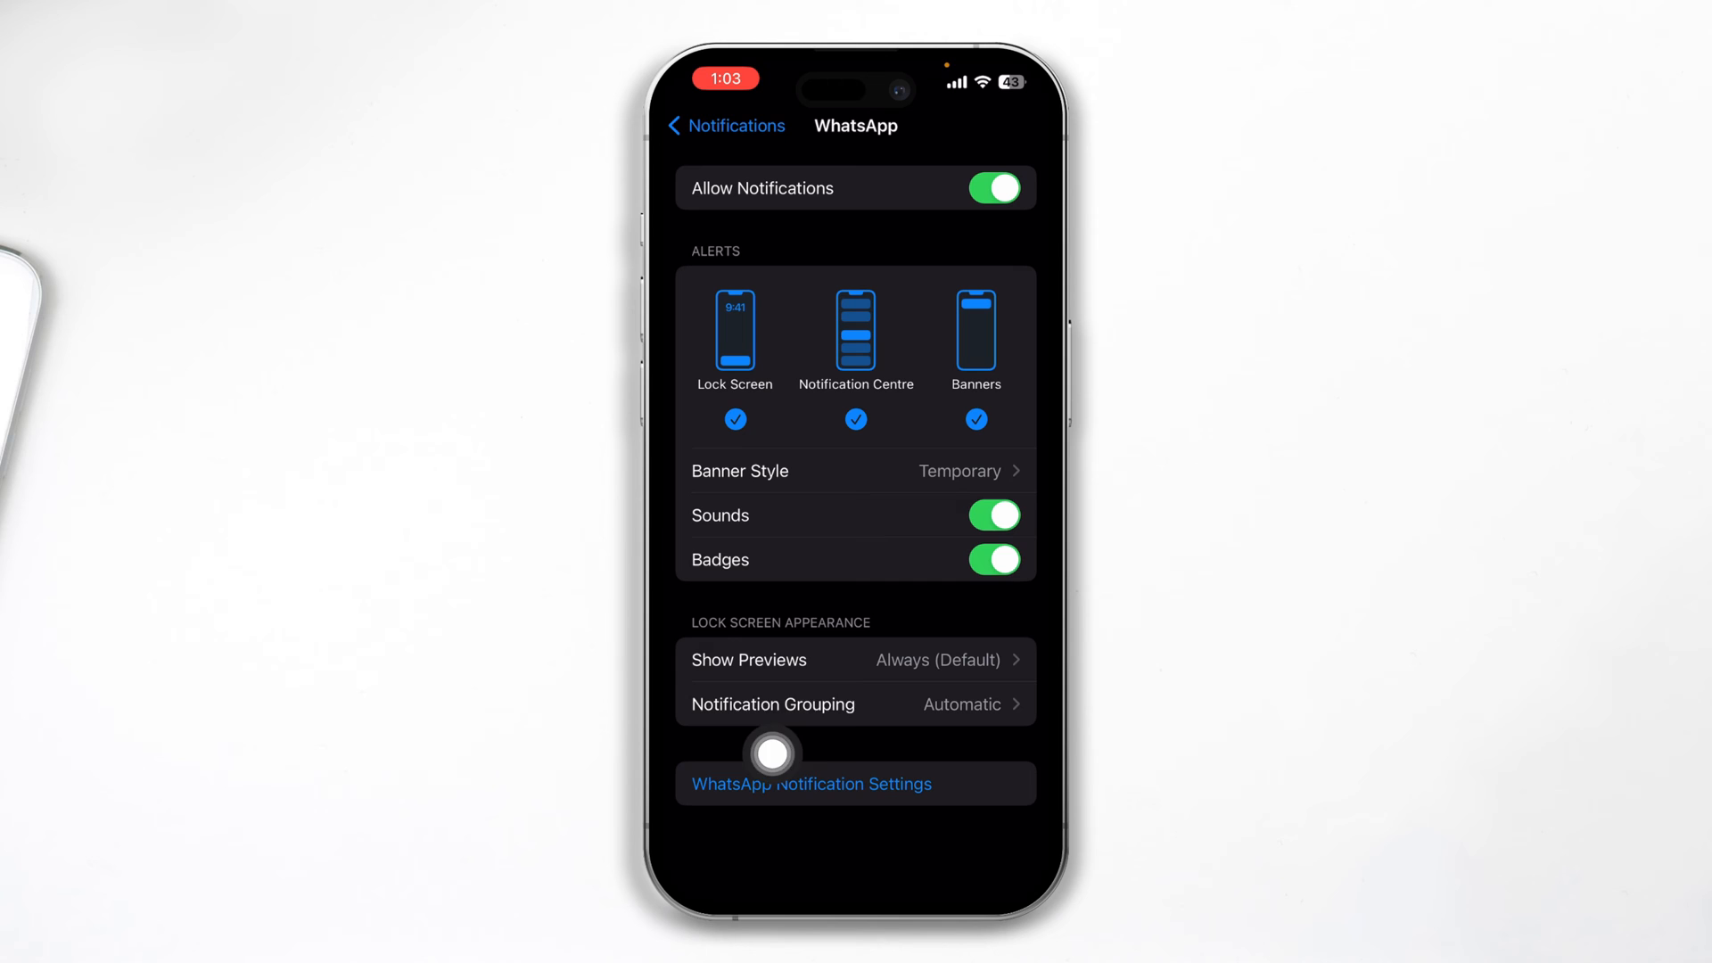
pyautogui.click(856, 660)
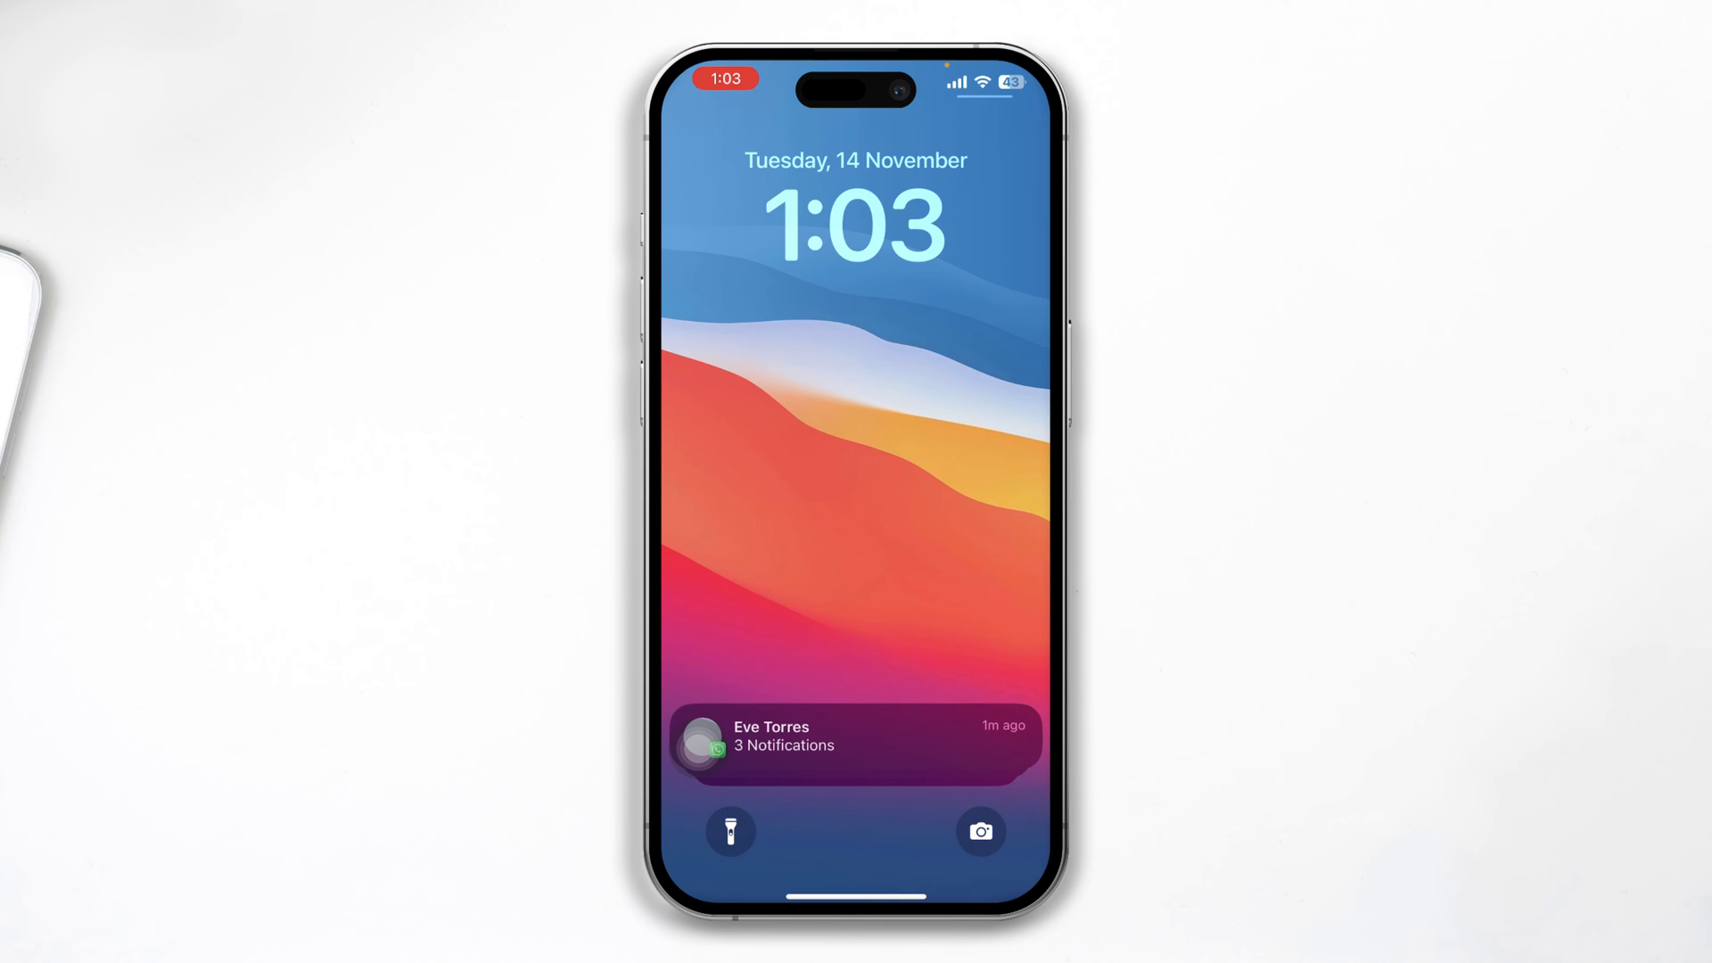
# Open the WhatsApp chat behind the grouped '3 Notifications' lock-screen alert.
pyautogui.click(855, 742)
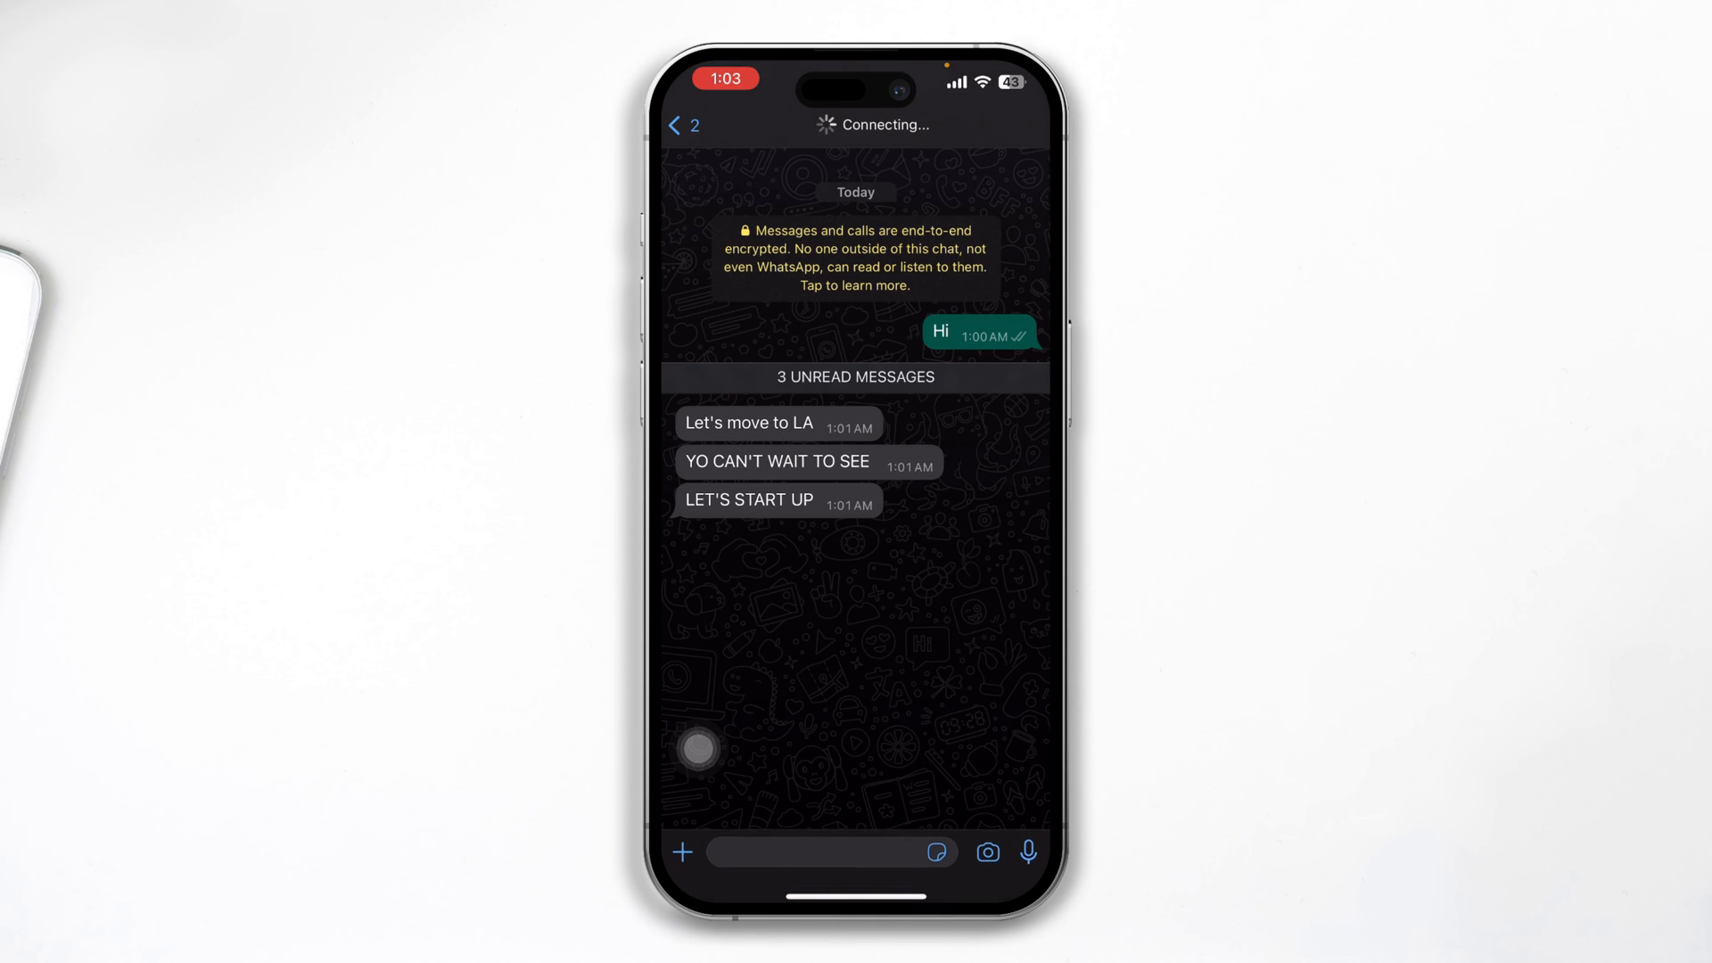